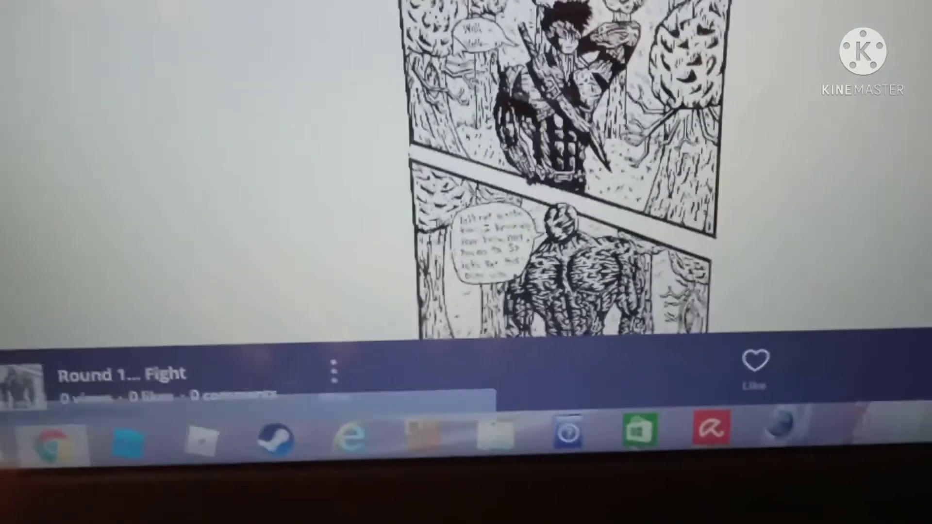
scroll("up", 3)
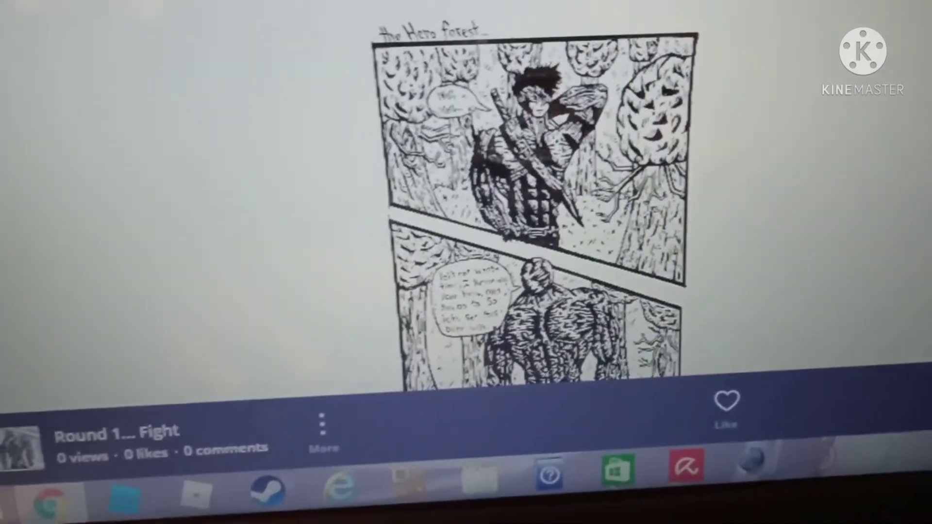
scroll("down", 3)
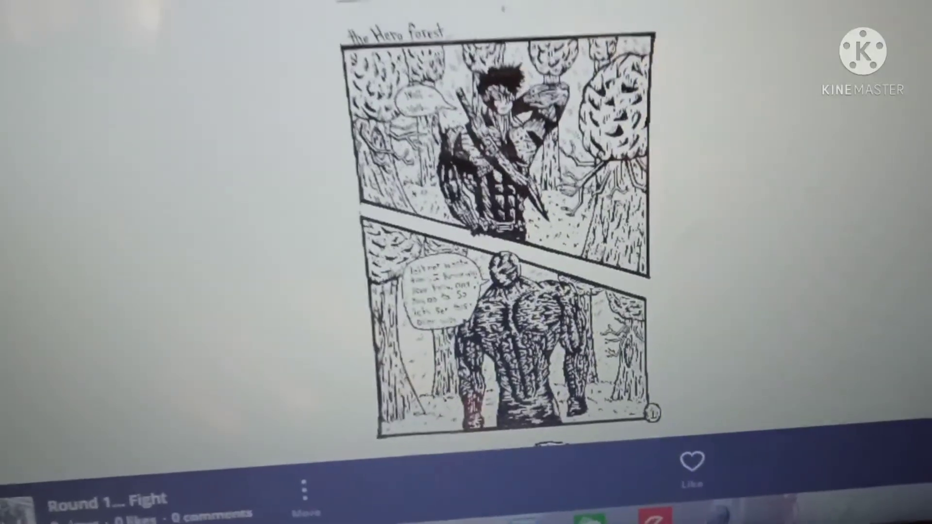
scroll("down", 3)
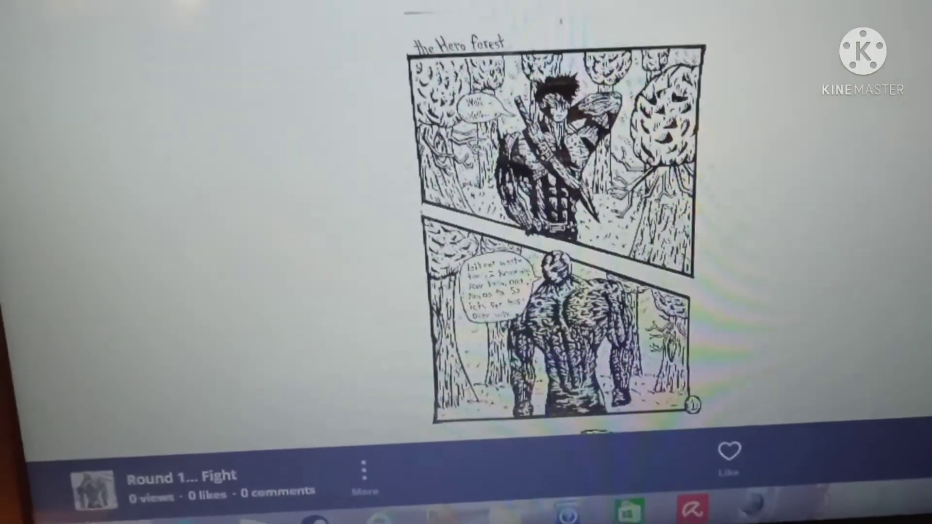
scroll("down", 3)
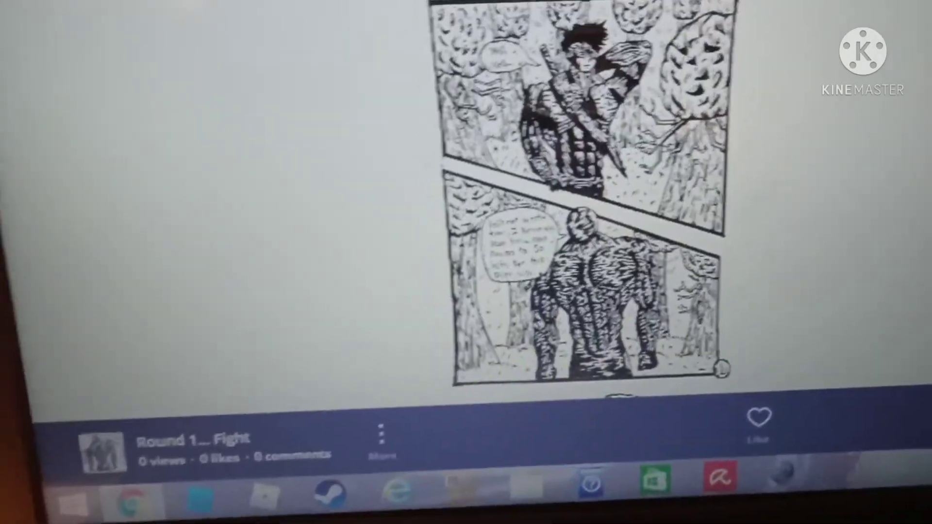